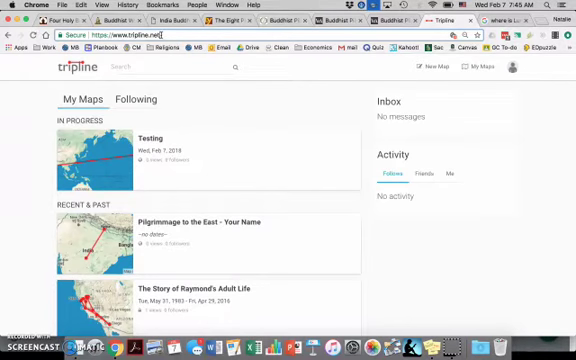
mouse_move(282, 76)
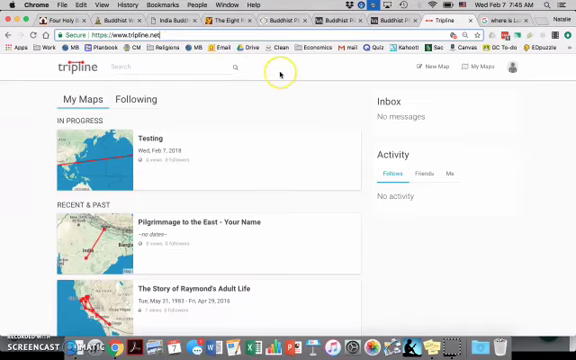
mouse_move(436, 70)
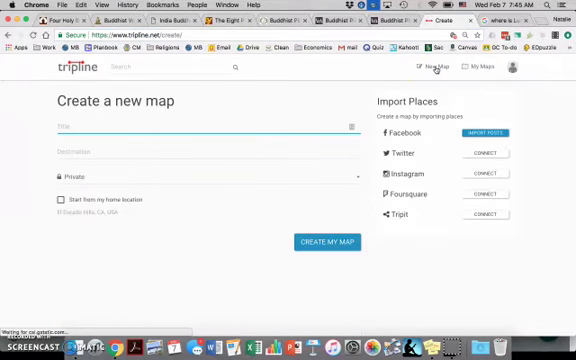
- Title the new map 'Pilgrimage to the East - Your Name'
text(Pilgrimage to the)
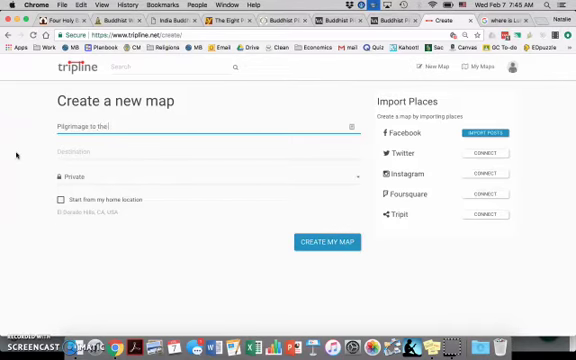
text(East -)
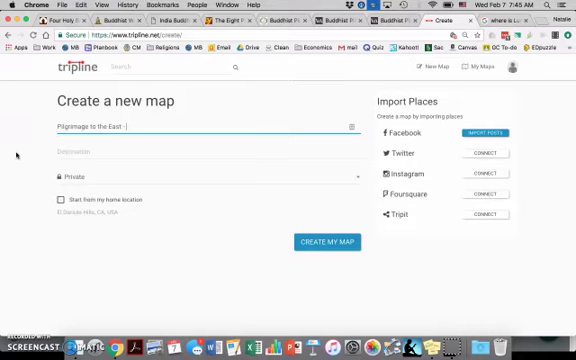
text(Your Name)
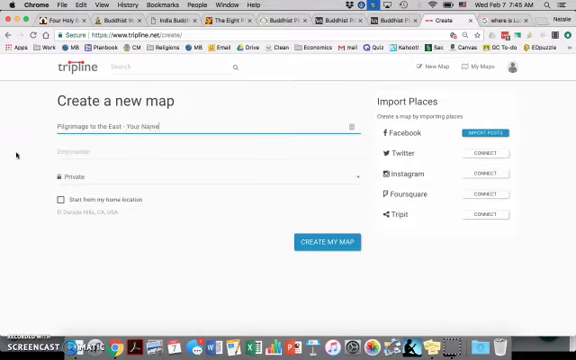
- Describe the map as 'Nepal' and create it
click(150, 156)
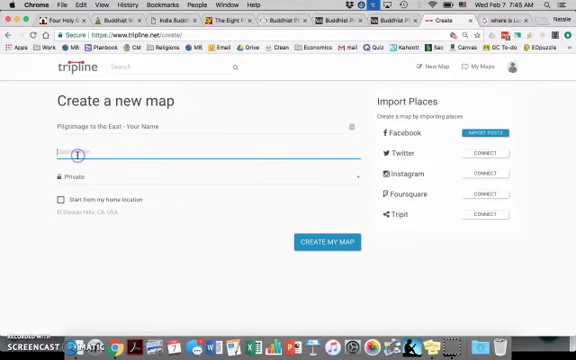
text(Nepal)
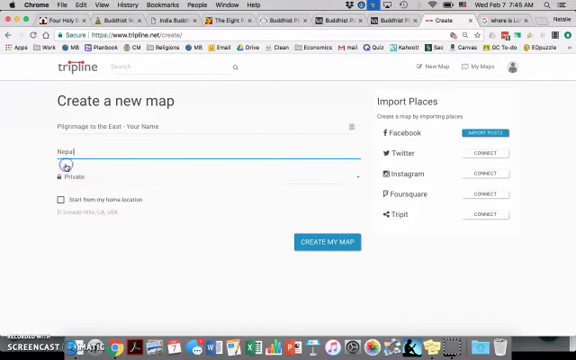
click(60, 178)
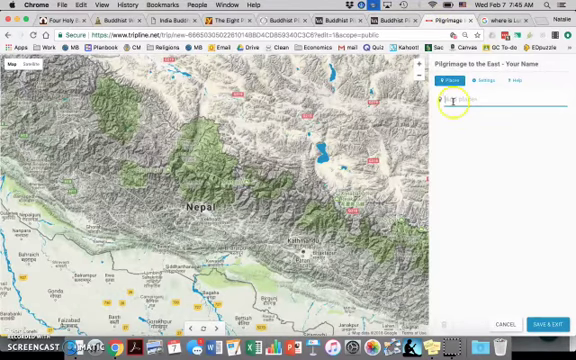
- Add Lumbini and Bodhgaya as stops from the Add a place box
text(Lumbini)
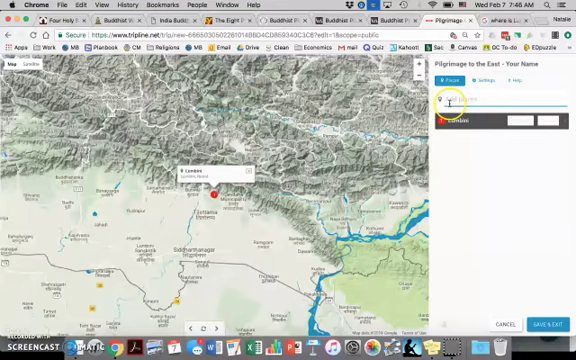
text(Bodhgaya)
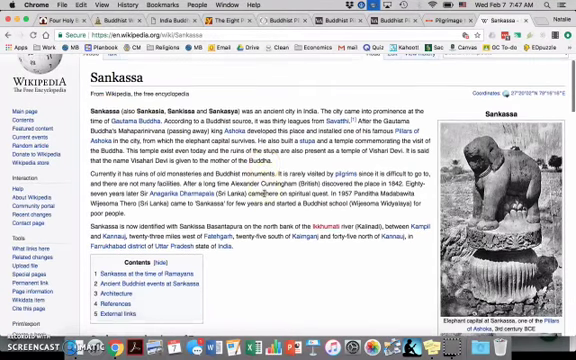
- Scroll through the Sankassa article's sections on its Buddhist history
scroll(down, 3)
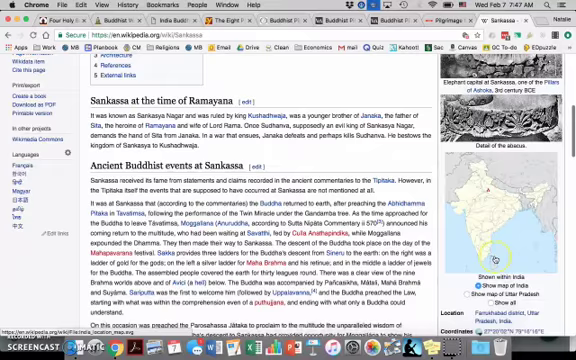
scroll(down, 3)
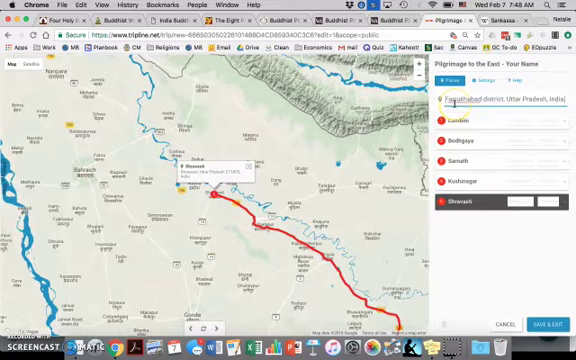
- Select the suggested location for the last stop, then Save & Exit to the routed map
click(504, 104)
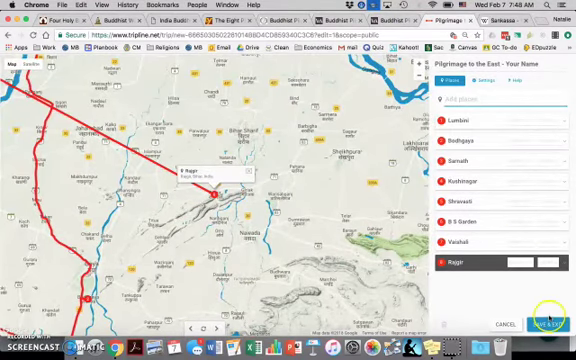
click(540, 324)
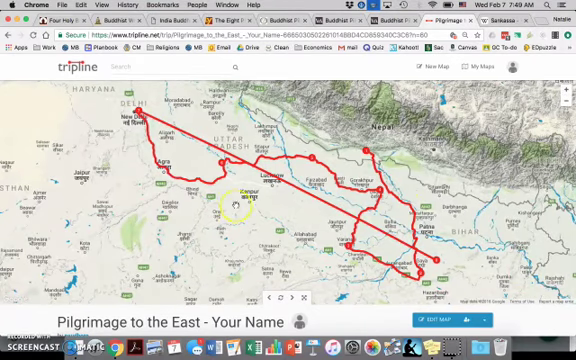
- Choose Edit Details from the Lumbini stop's options in the stop list
scroll(down, 3)
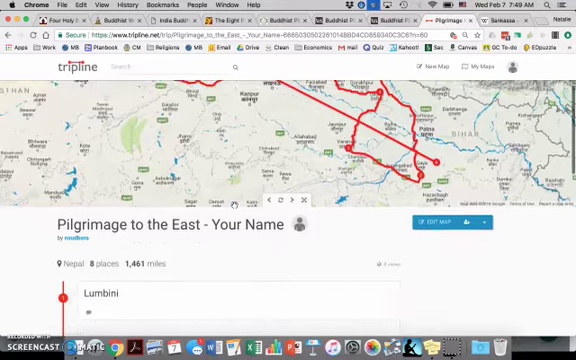
scroll(down, 3)
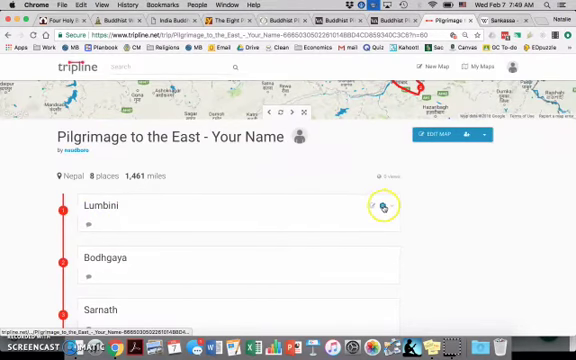
click(390, 206)
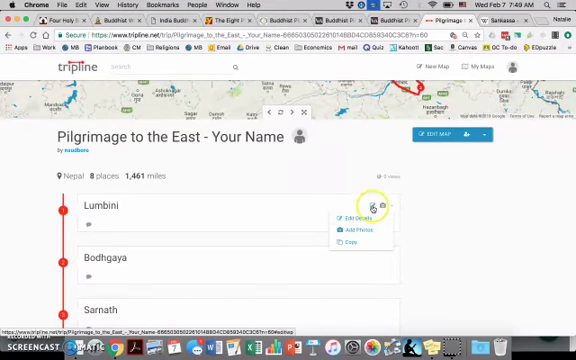
click(338, 212)
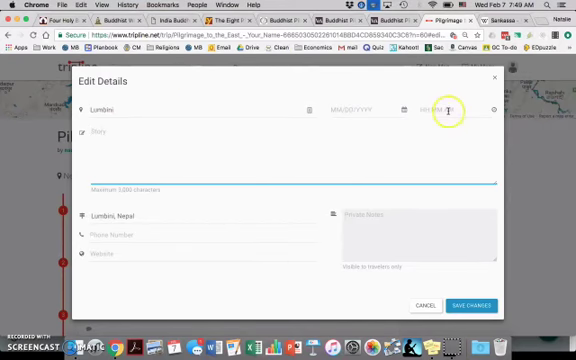
mouse_move(368, 124)
text(Al)
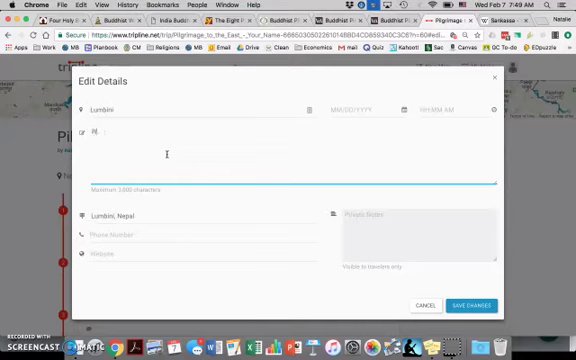
- Write Lumbini's guiding questions ('Why is this a pilgrimage...', 'What do pilgrims do when they arrive?') and save changes
text(Why is this a)
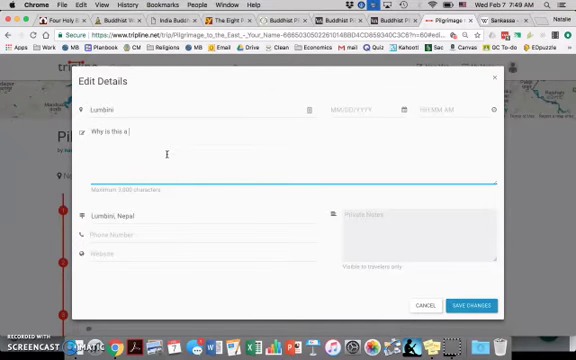
text(pilgrimage site)
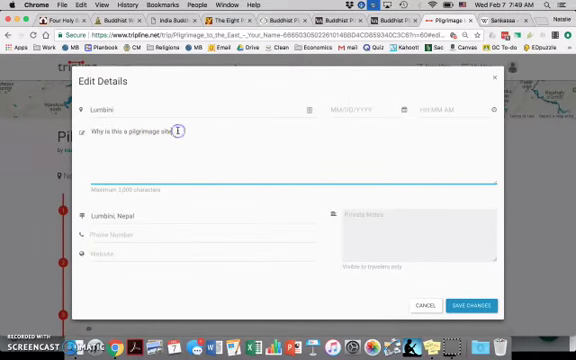
text(The)
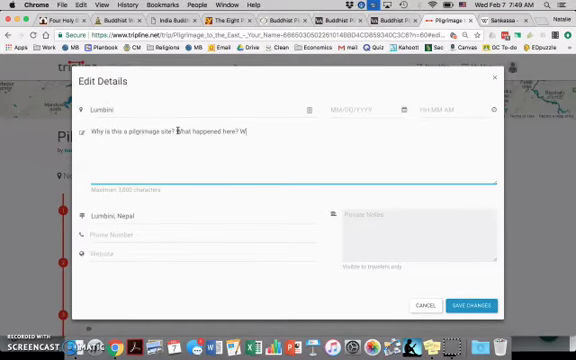
text(What is)
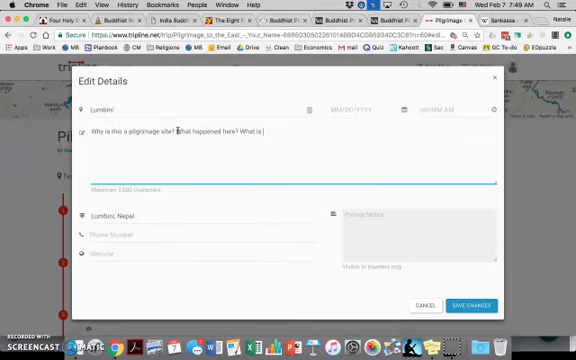
text(stored here?)
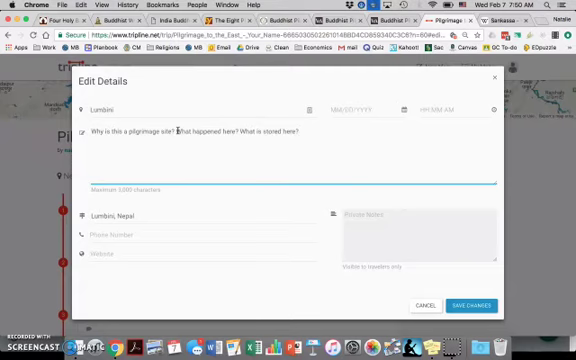
text(WH)
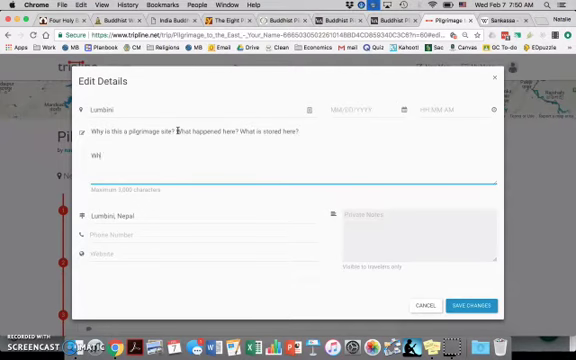
text(What de)
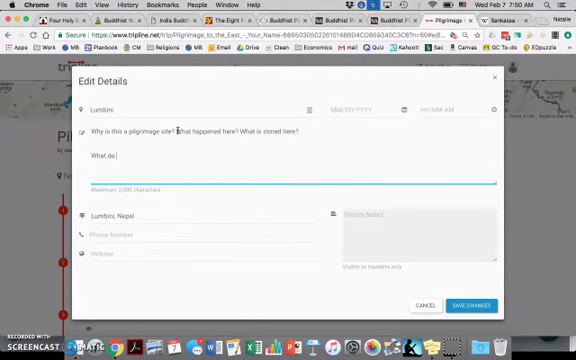
text(on)
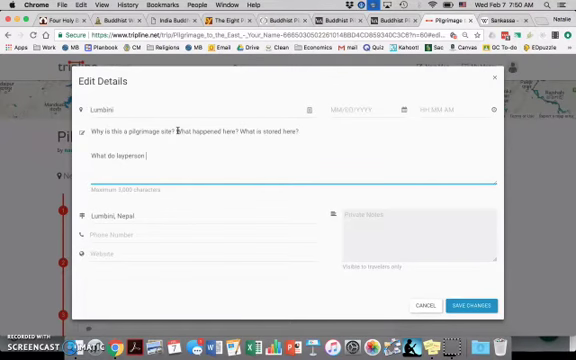
text(pilgrim)
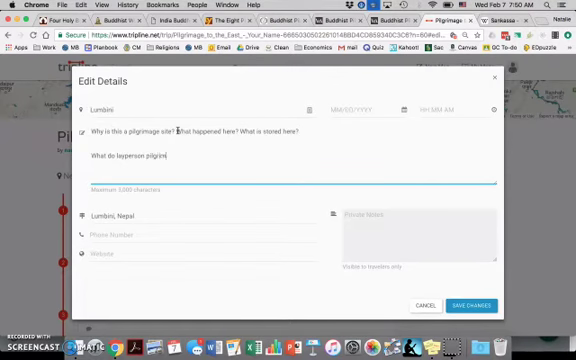
text(s do when)
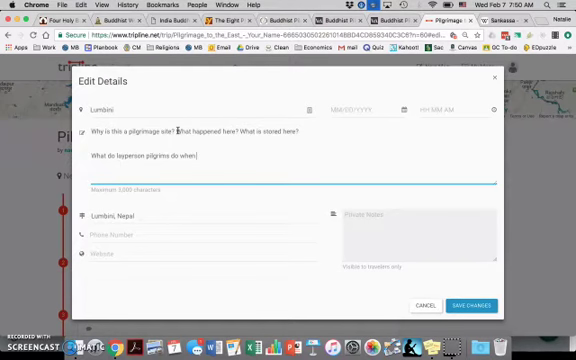
text(they arrive?)
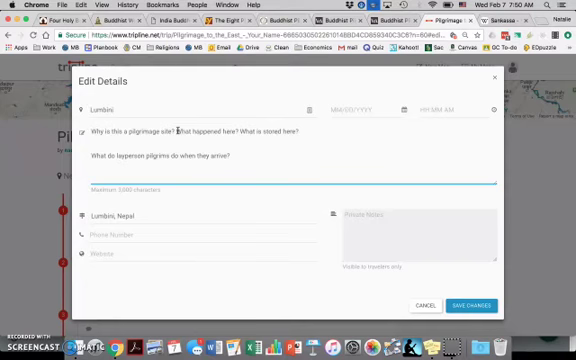
text(What do oil)
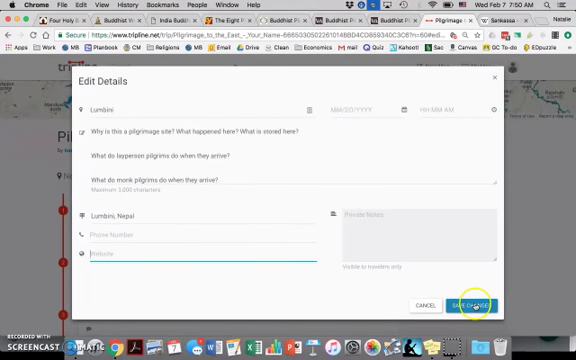
click(472, 304)
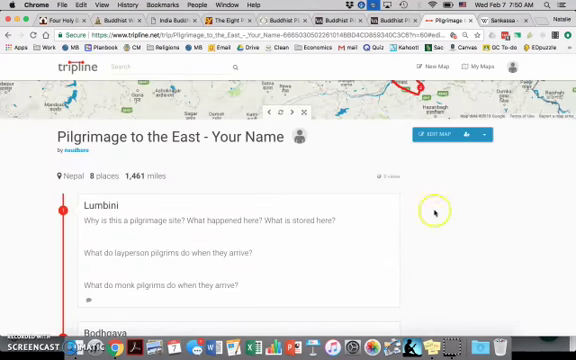